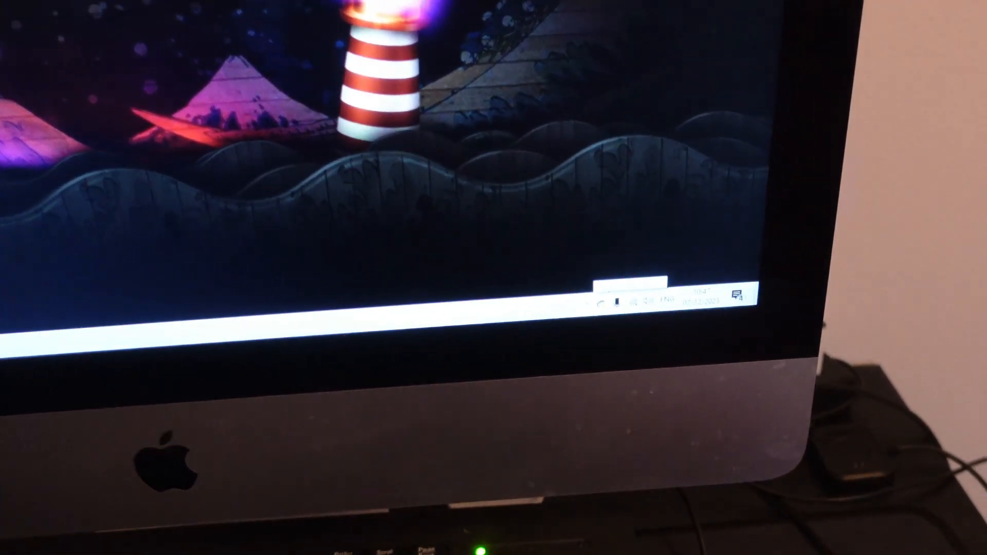
# Choose 'Add a Bluetooth Device' from the taskbar Bluetooth icon's options menu.
pyautogui.click(507, 370)
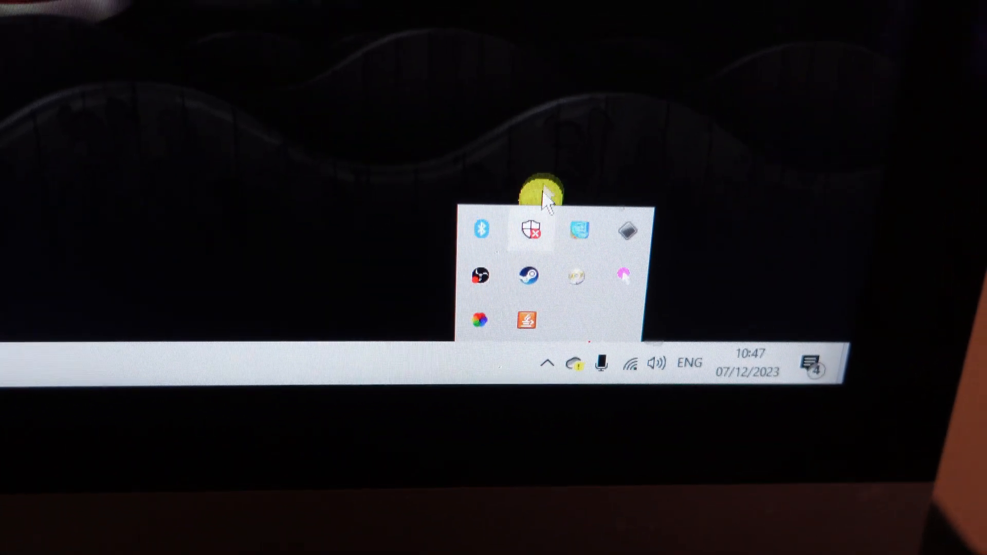
pyautogui.moveTo(525, 204)
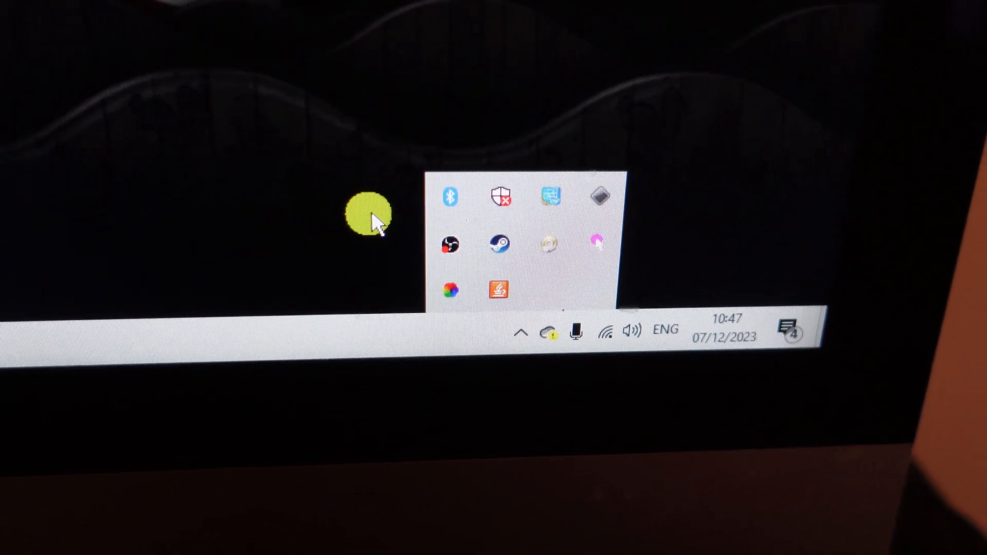
pyautogui.rightClick(449, 198)
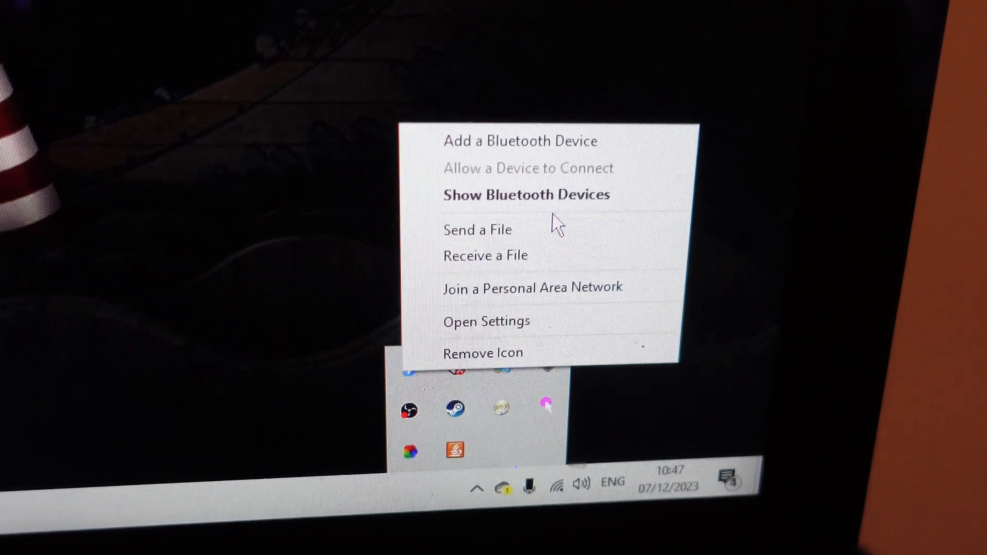
pyautogui.click(520, 141)
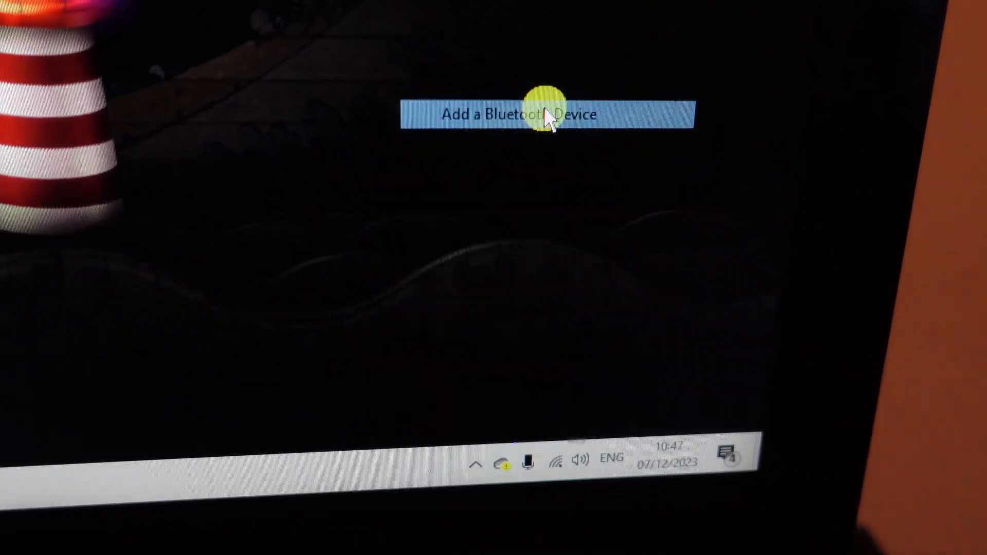
pyautogui.click(520, 114)
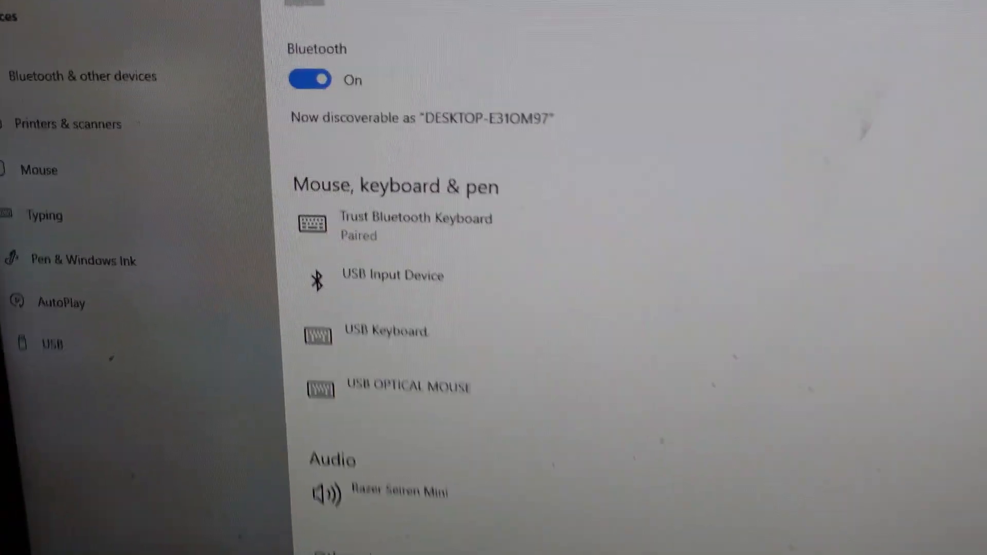
# Start 'Add Bluetooth or other device' from the Bluetooth & other devices page.
pyautogui.scroll(3)
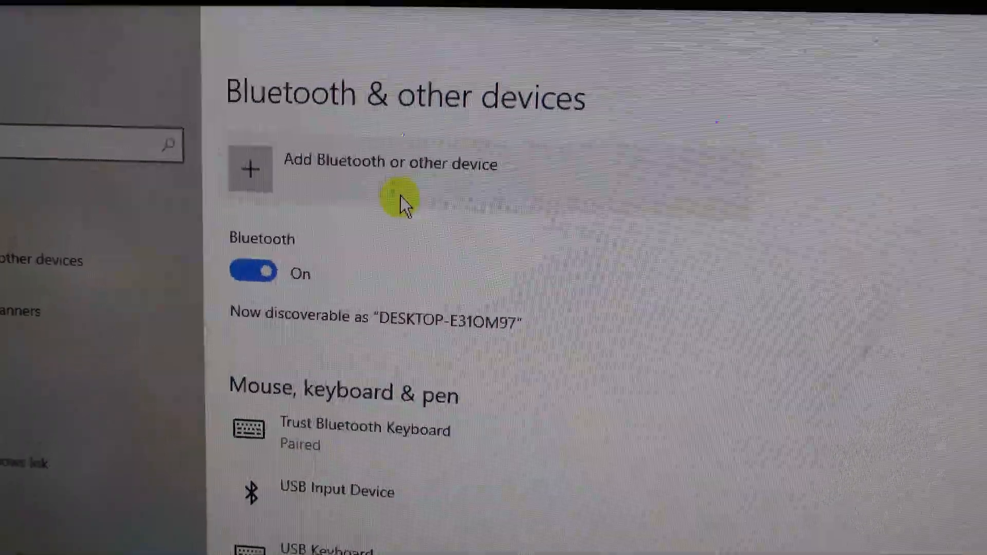
pyautogui.click(249, 169)
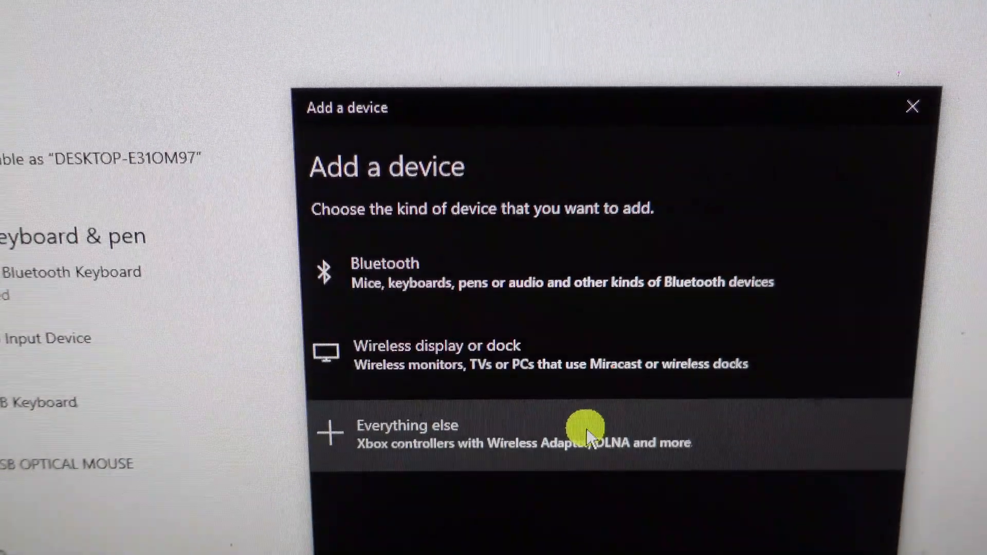